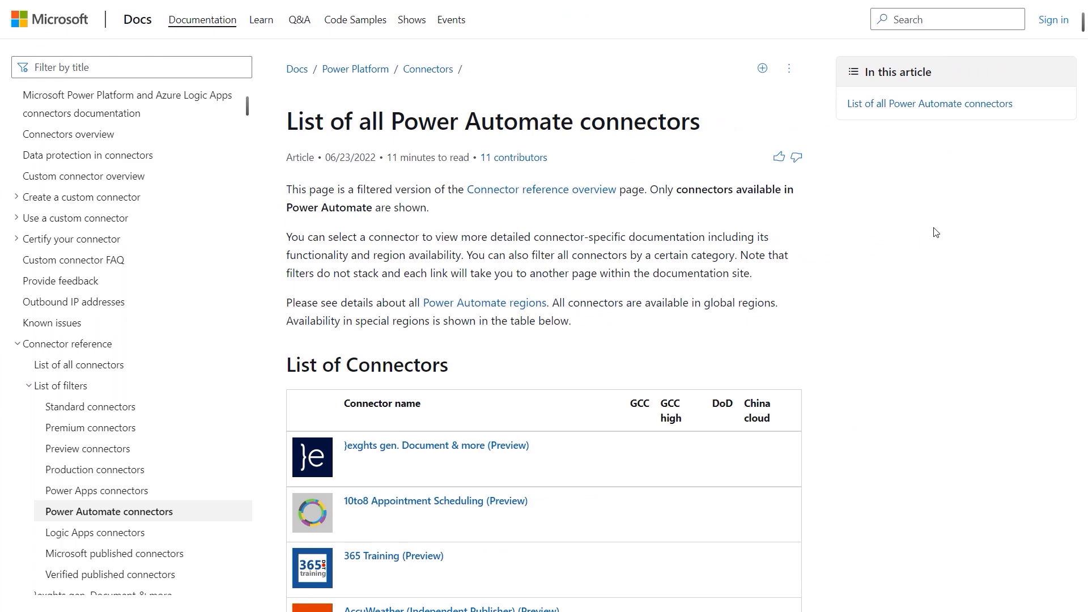
scroll(down, 3)
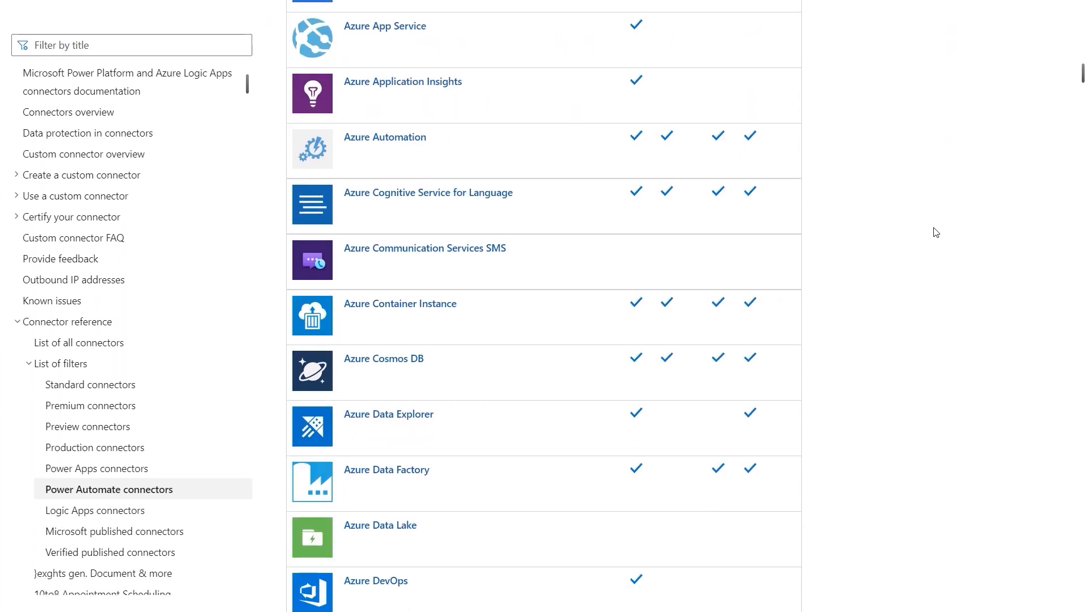
scroll(down, 3)
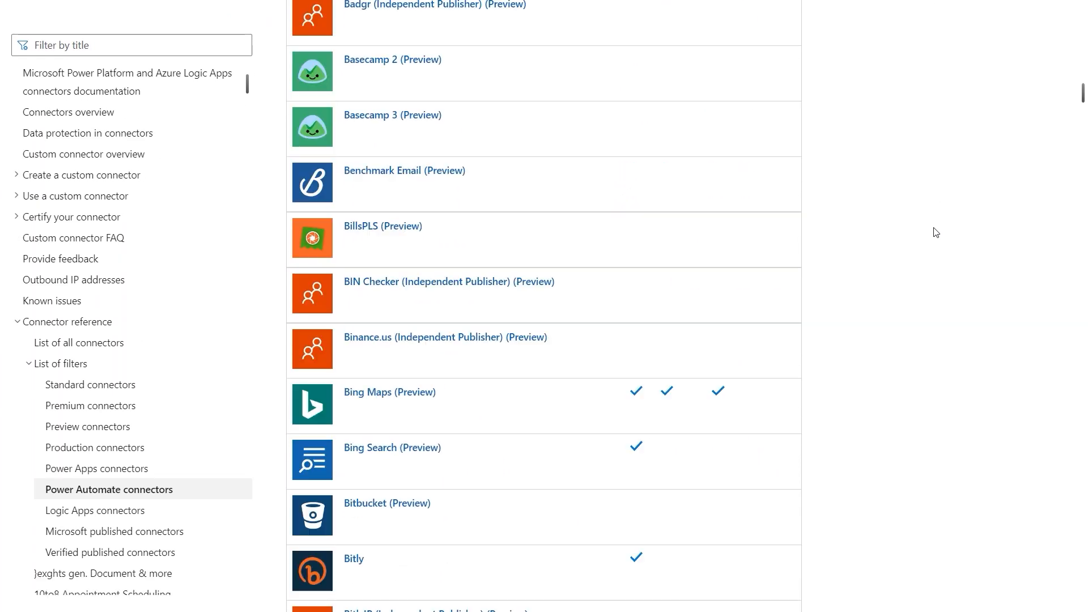
scroll(down, 3)
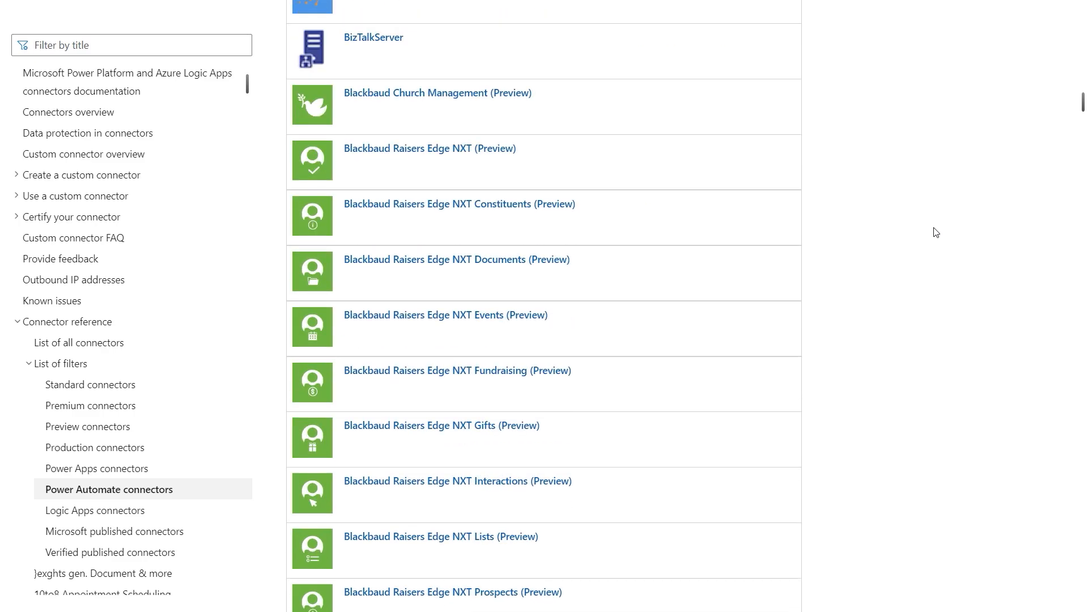